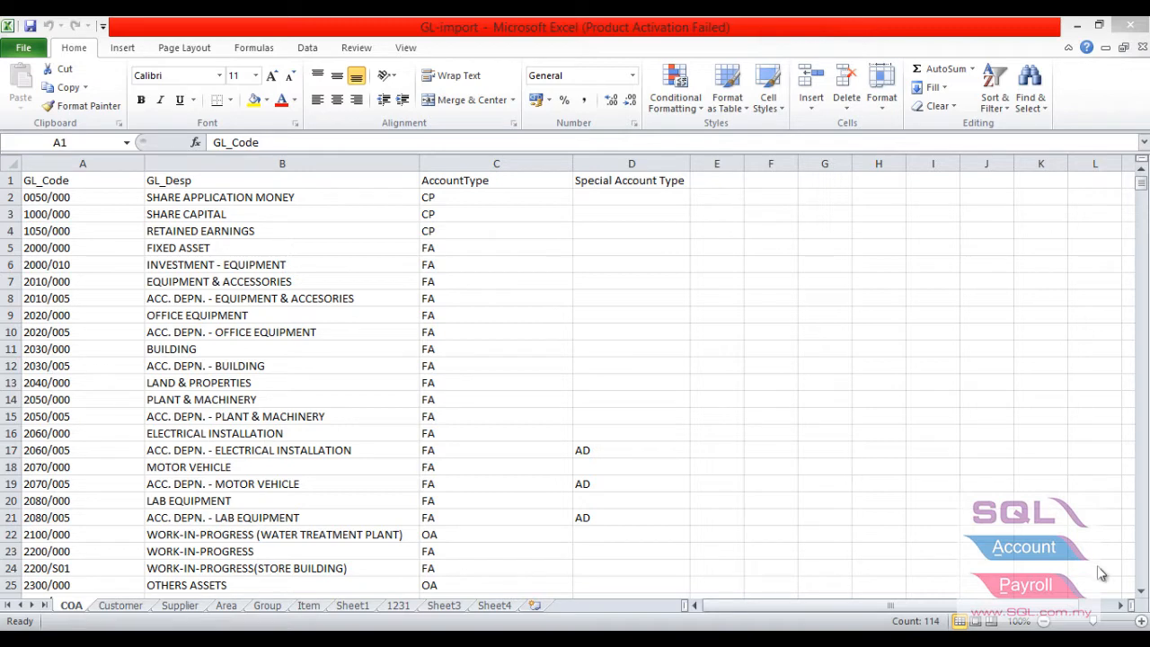
{"action": "mouse_move", "coordinate": [1064, 555]}
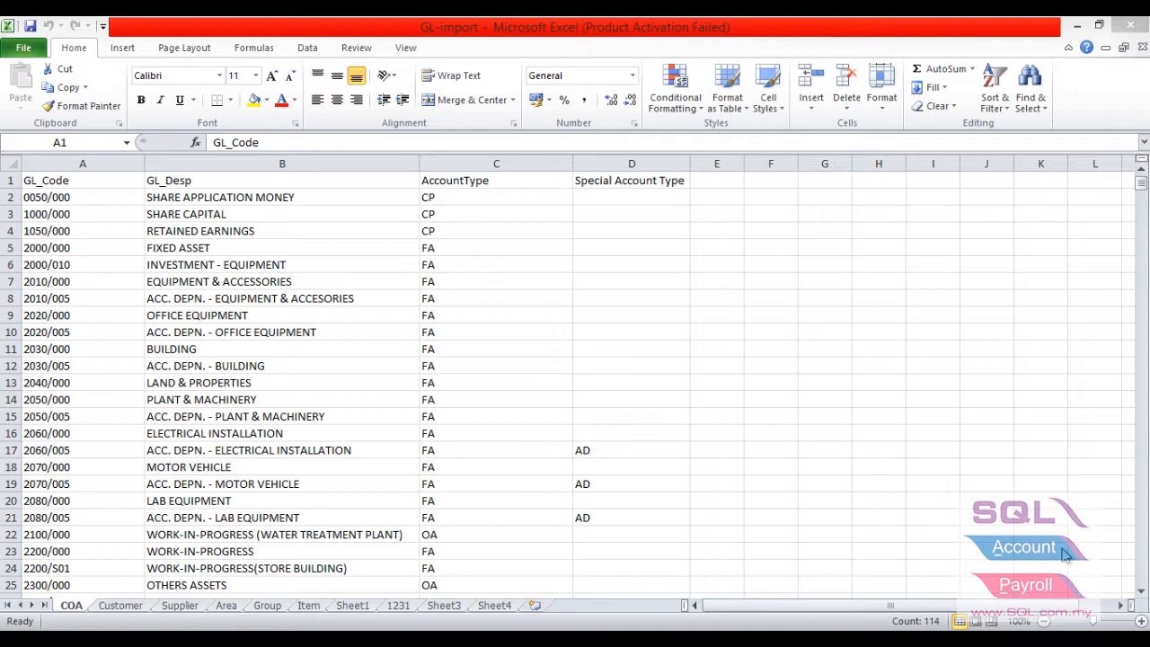
{"action": "mouse_move", "coordinate": [661, 550]}
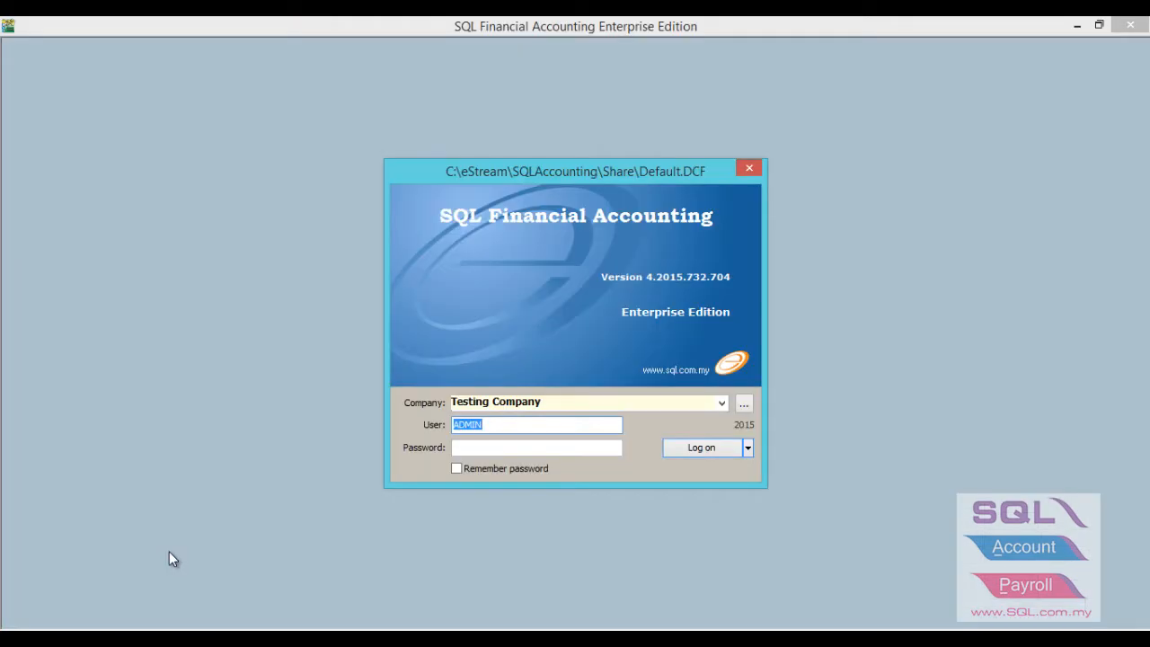
{"action": "mouse_move", "coordinate": [160, 552]}
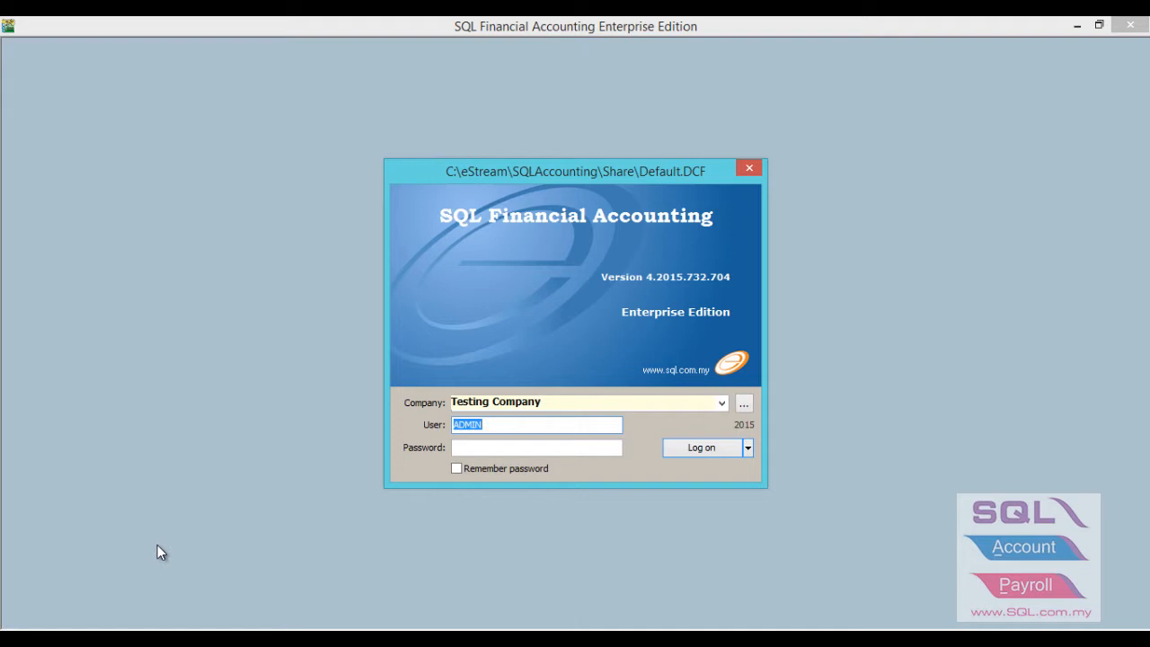
{"action": "mouse_move", "coordinate": [372, 536]}
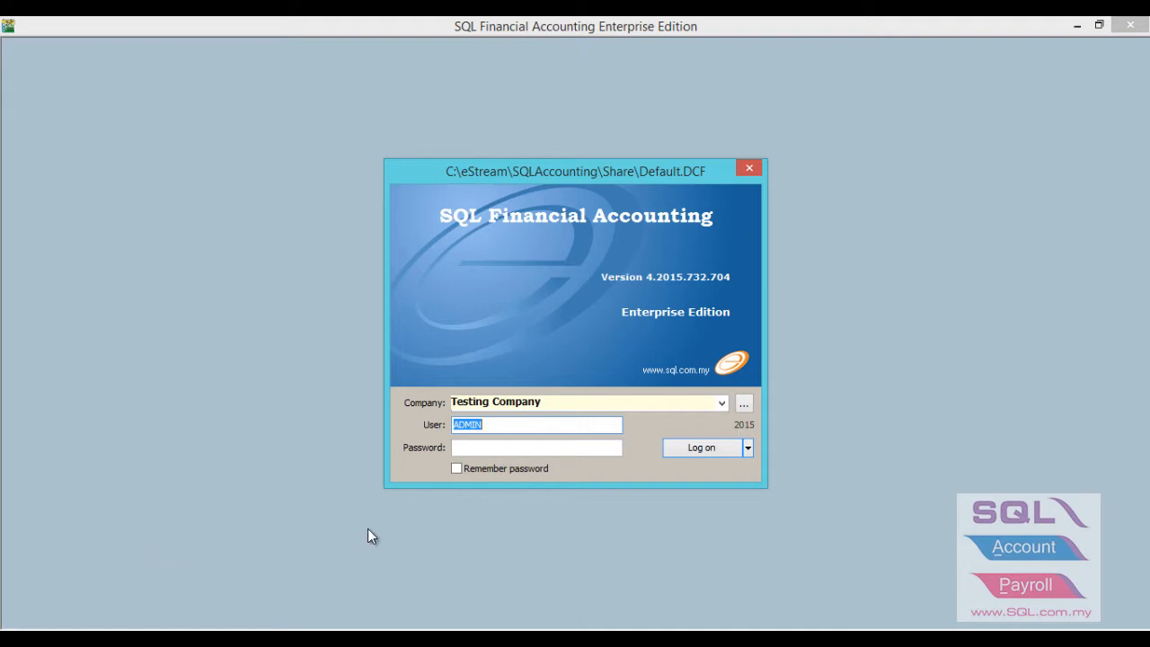
{"action": "mouse_move", "coordinate": [769, 478]}
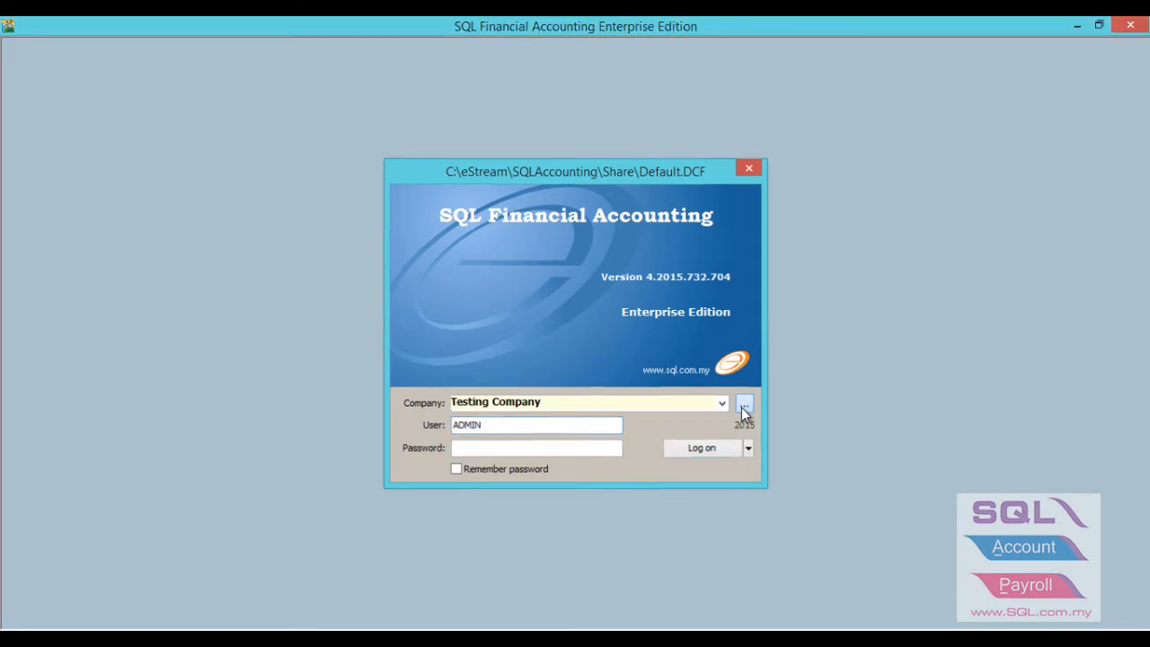
Bring up the company database list via the '...' button beside Company.
{"action": "left_click", "coordinate": [745, 402]}
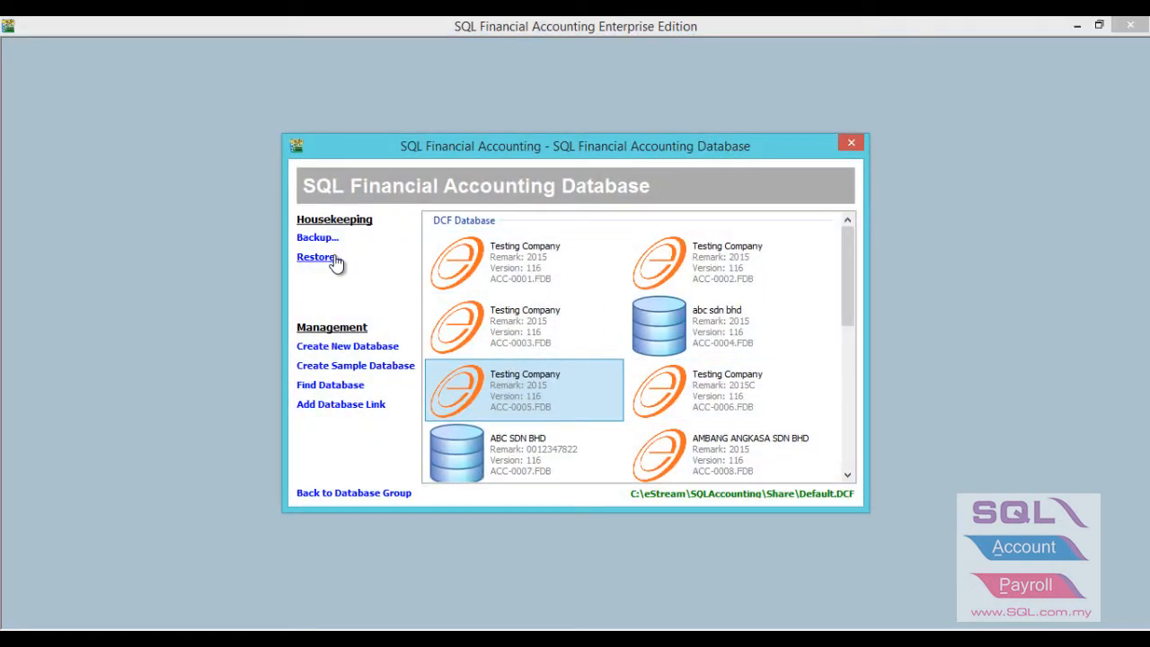
Start a restore and choose the UBS READY backup zip from the Import-Testing folder.
{"action": "left_click", "coordinate": [314, 257]}
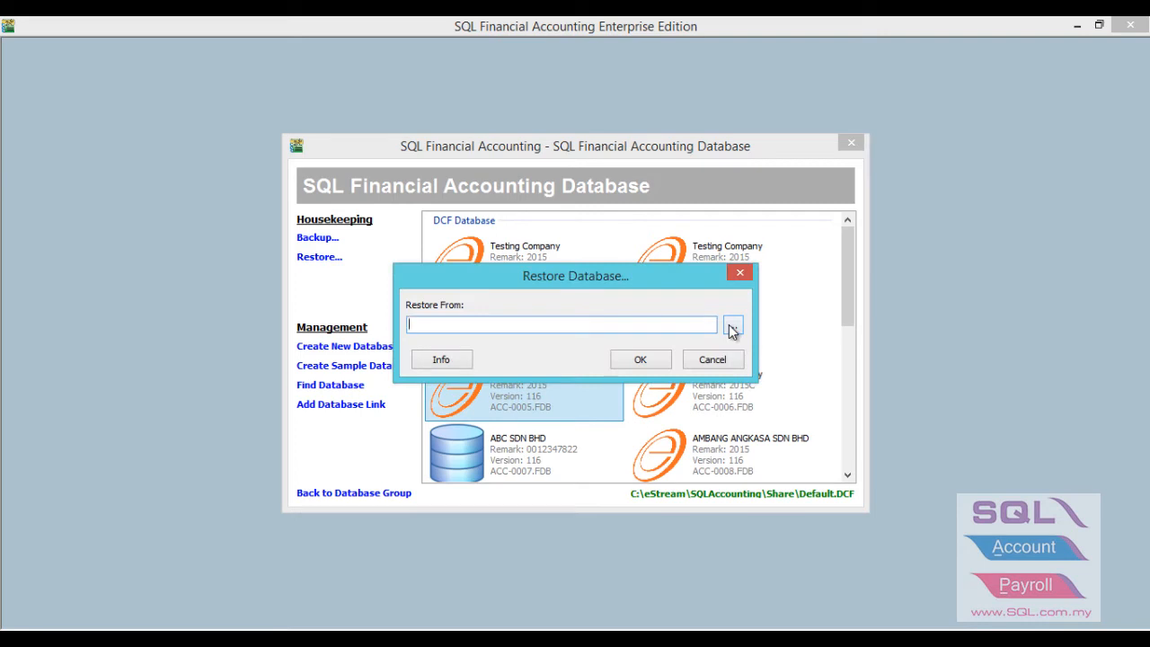
{"action": "left_click", "coordinate": [734, 323]}
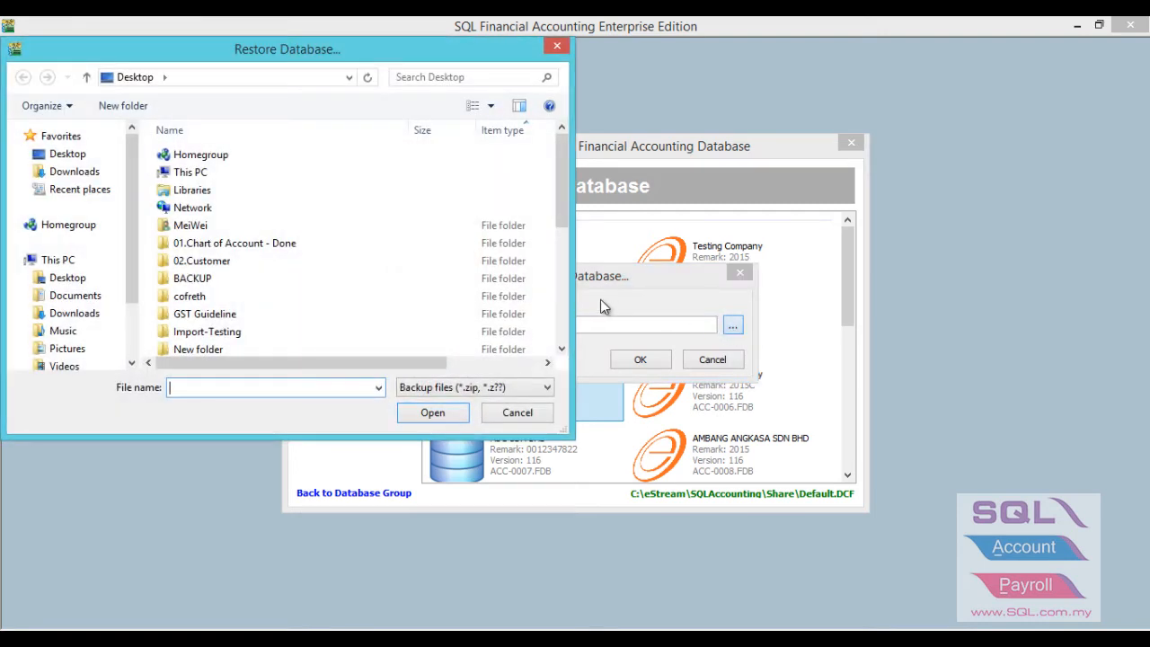
{"action": "left_click", "coordinate": [190, 227]}
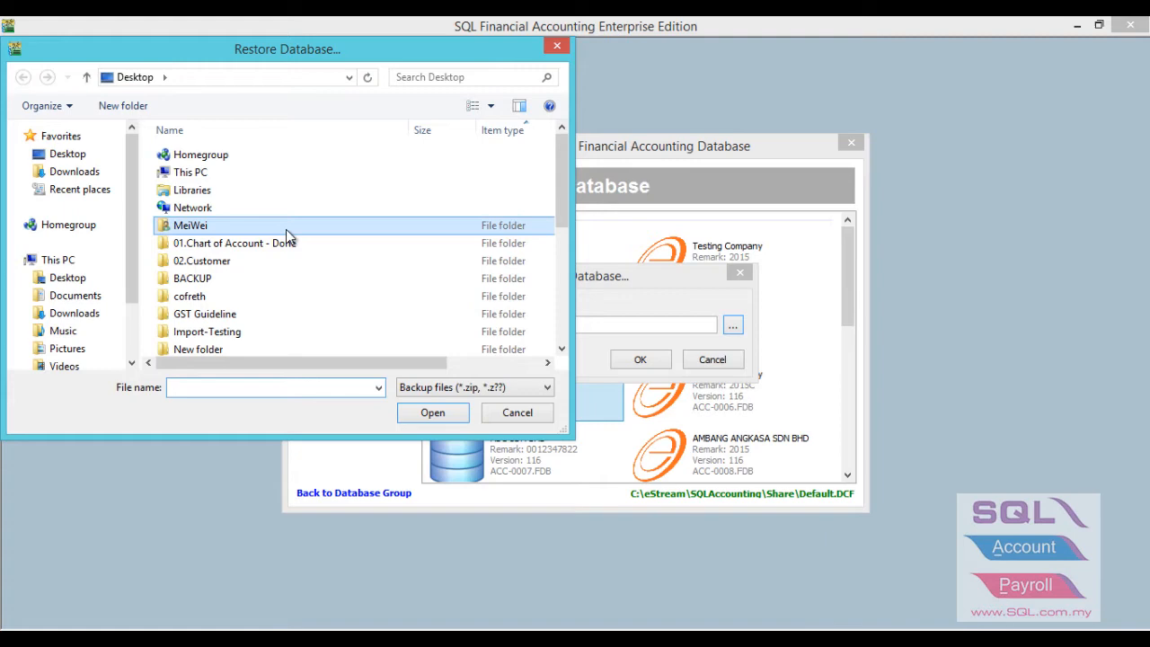
{"action": "double_click", "coordinate": [206, 331]}
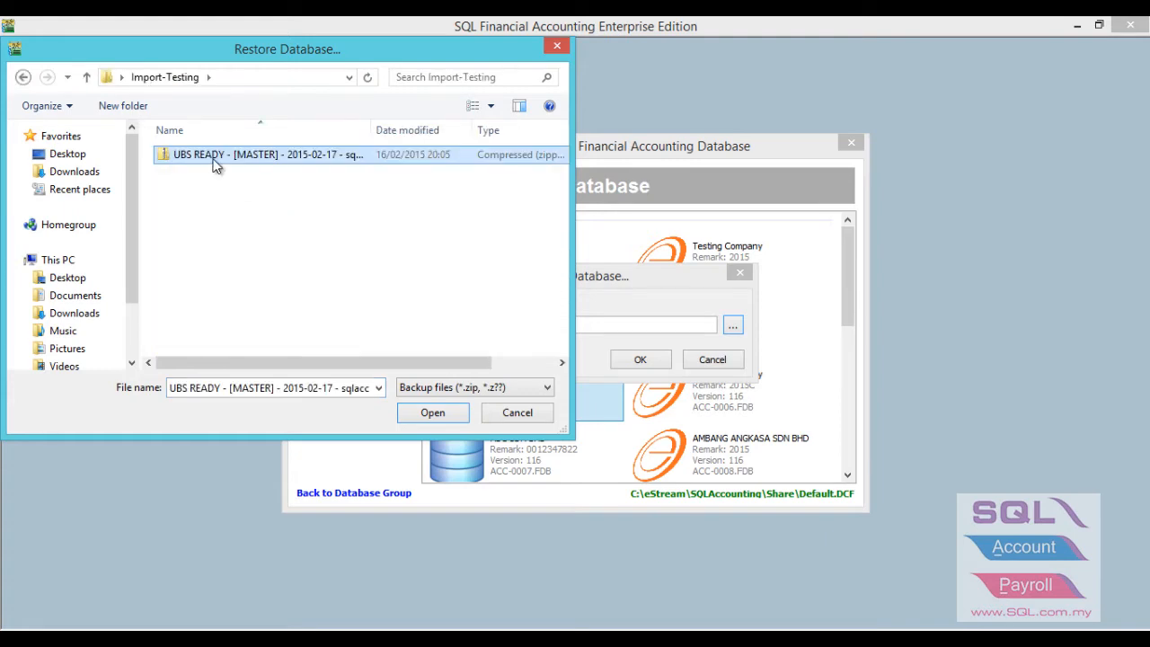
{"action": "left_click", "coordinate": [432, 411]}
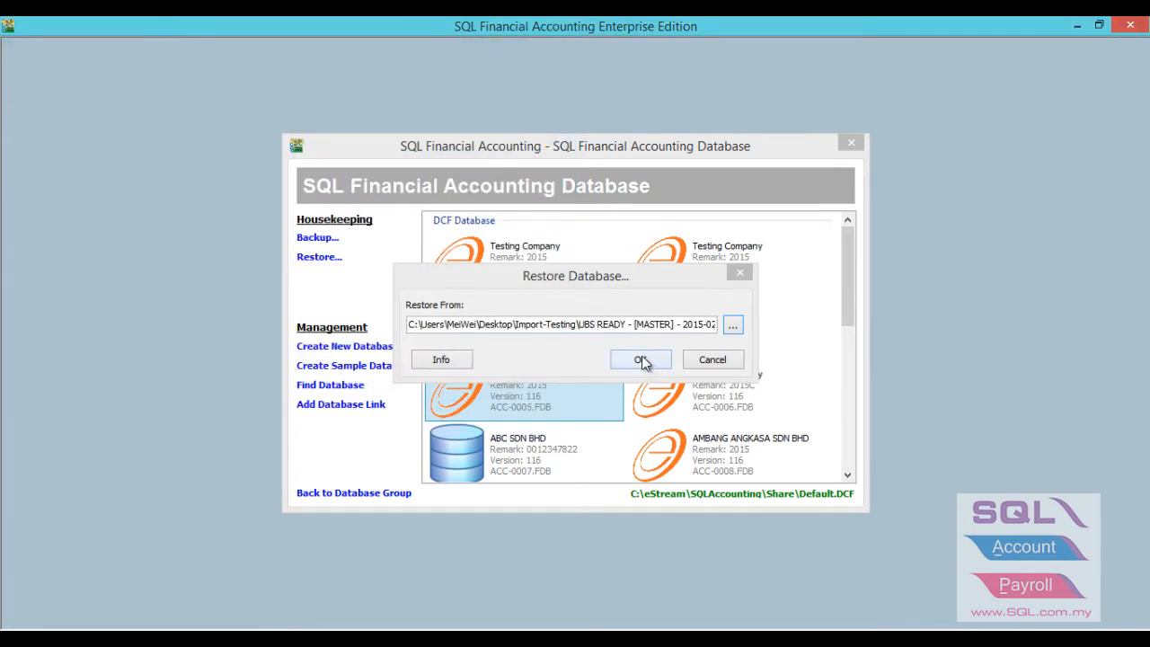
Restore the backup as new database ACC-0020.FDB and acknowledge completion.
{"action": "left_click", "coordinate": [640, 360]}
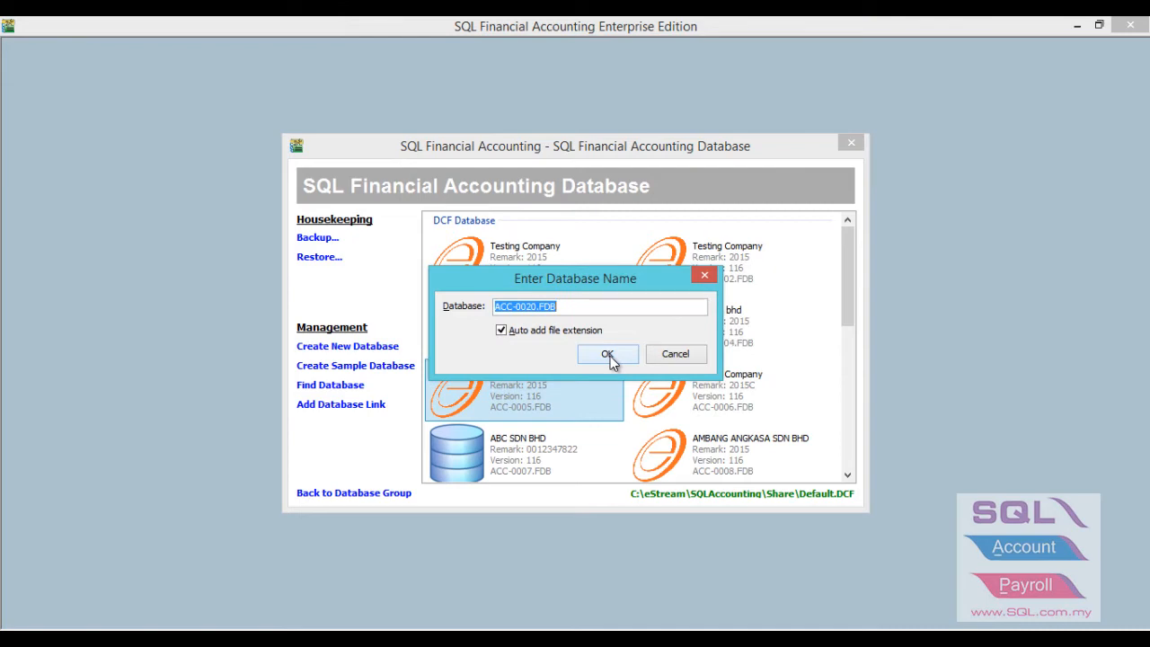
{"action": "left_click", "coordinate": [608, 352]}
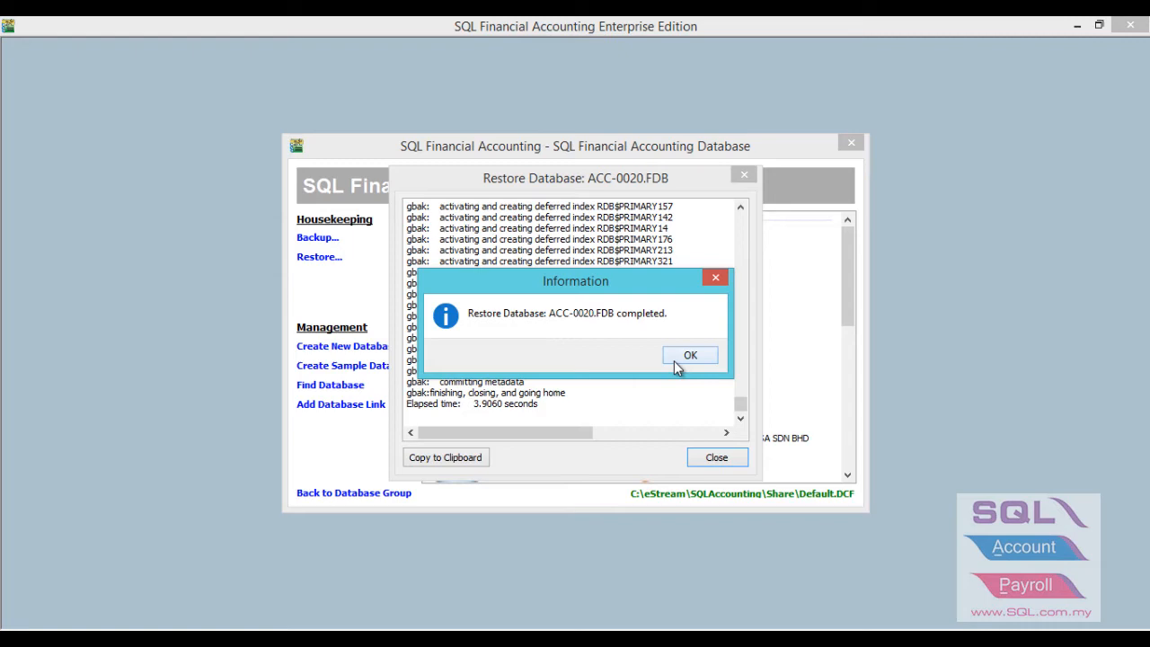
{"action": "left_click", "coordinate": [691, 356]}
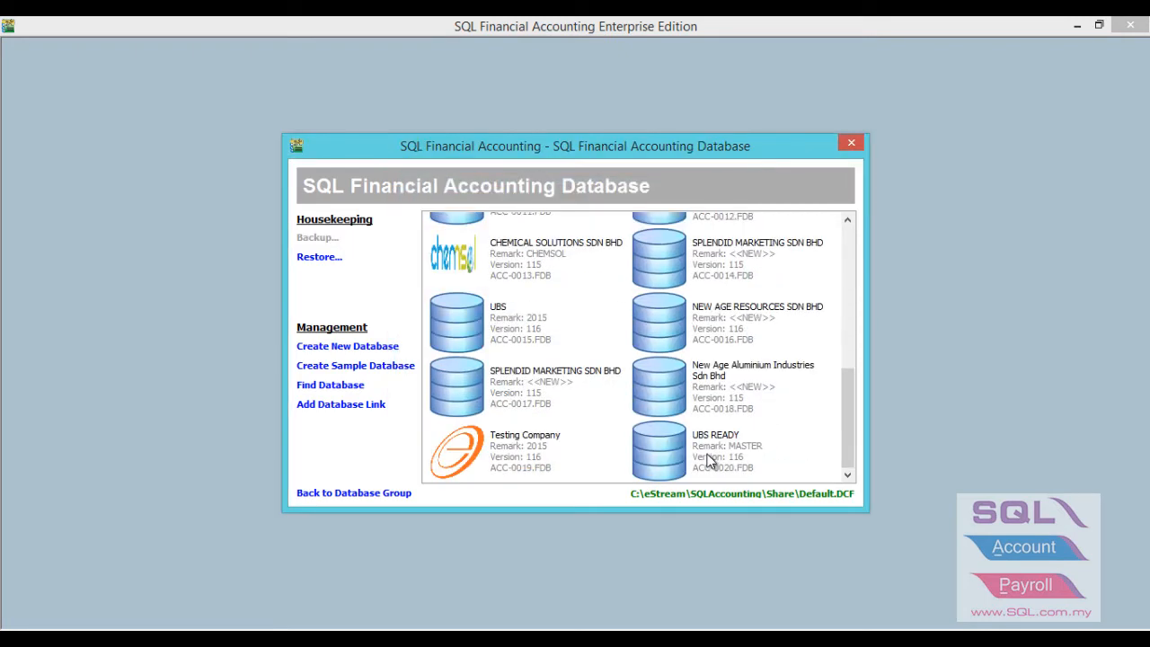
Log on to the restored UBS READY (ACC-0020.FDB) database from the list.
{"action": "left_click", "coordinate": [722, 450]}
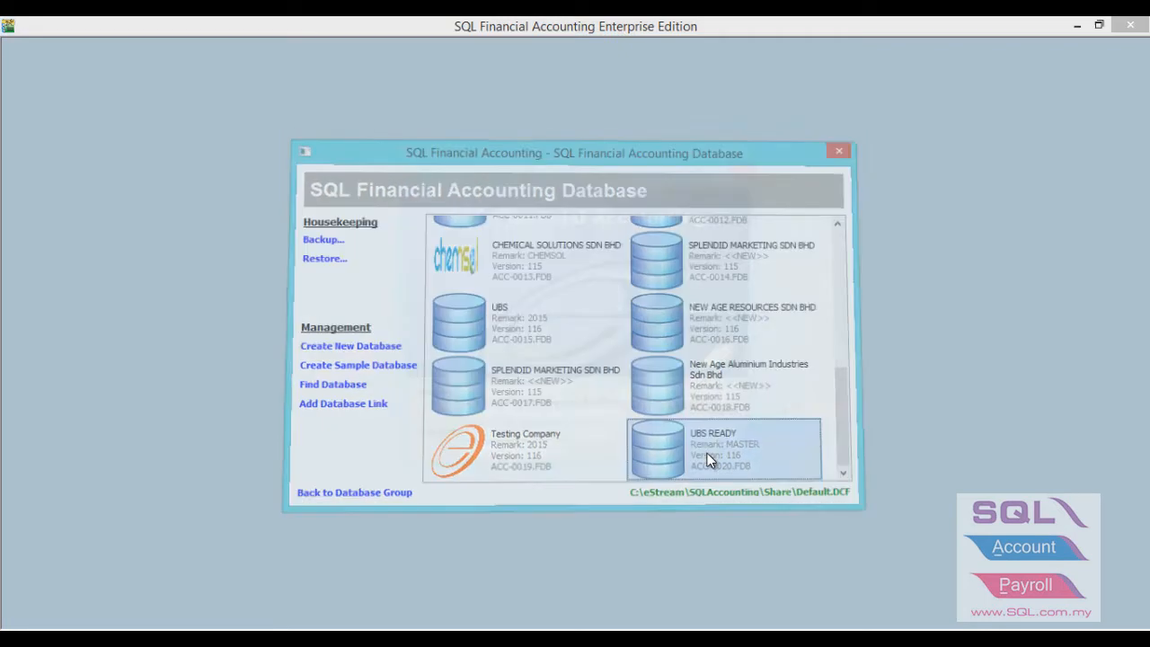
{"action": "double_click", "coordinate": [722, 449]}
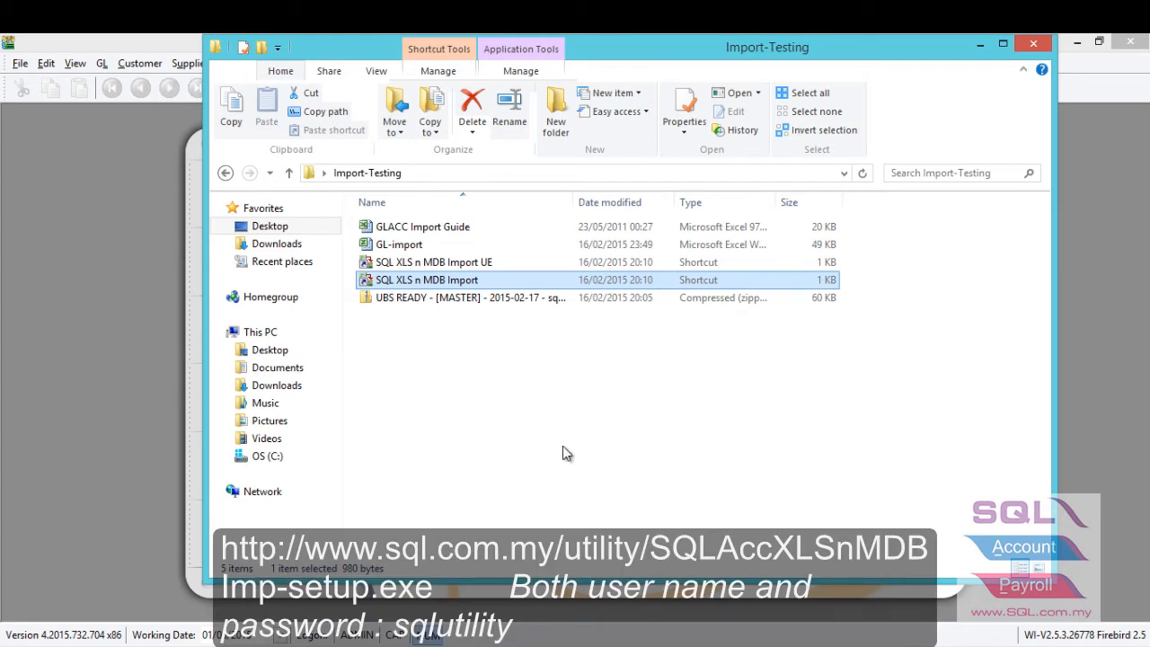
{"action": "mouse_move", "coordinate": [430, 286]}
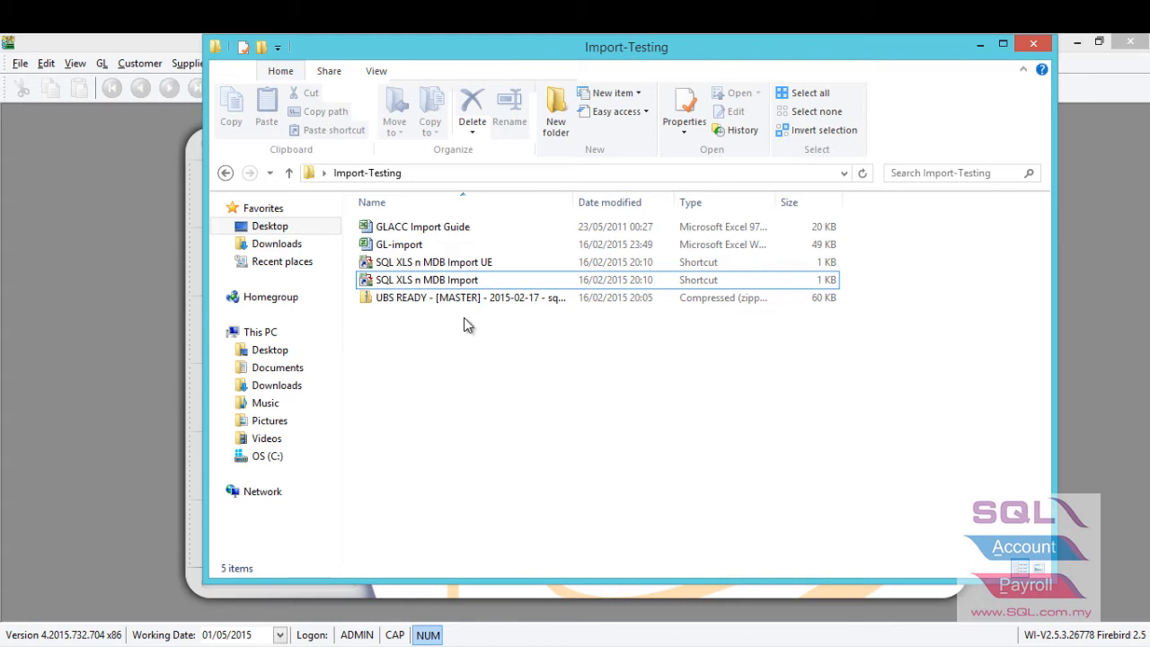
Launch the SQL XLS n MDB Import shortcut from the Import-Testing folder.
{"action": "left_click", "coordinate": [428, 280]}
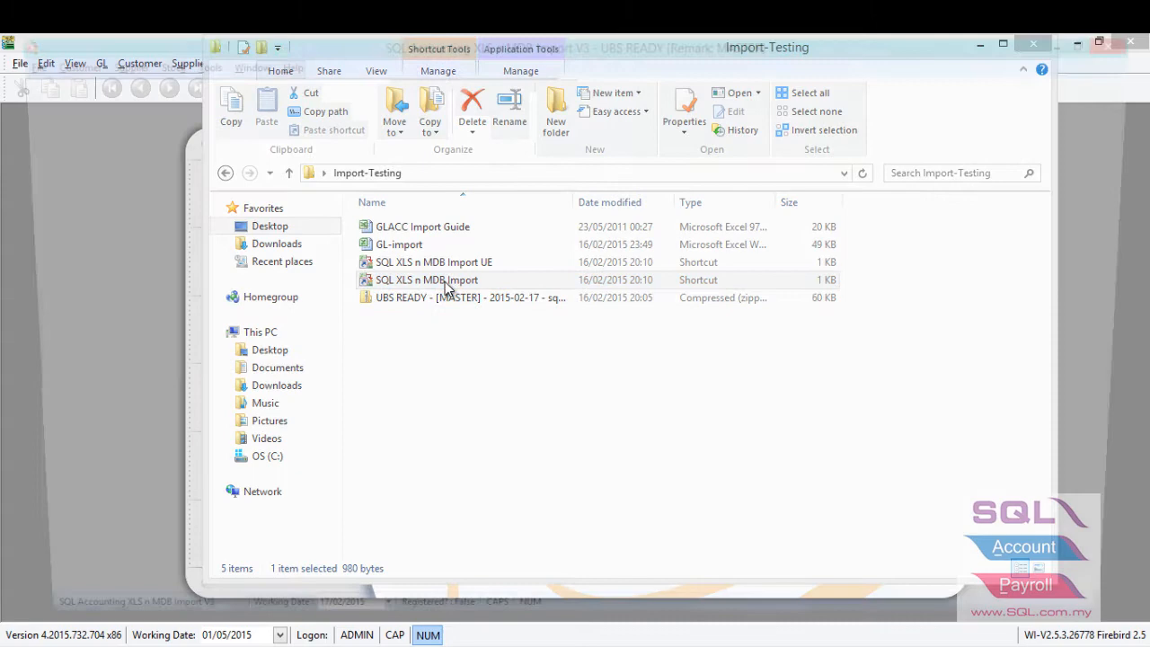
{"action": "double_click", "coordinate": [426, 280]}
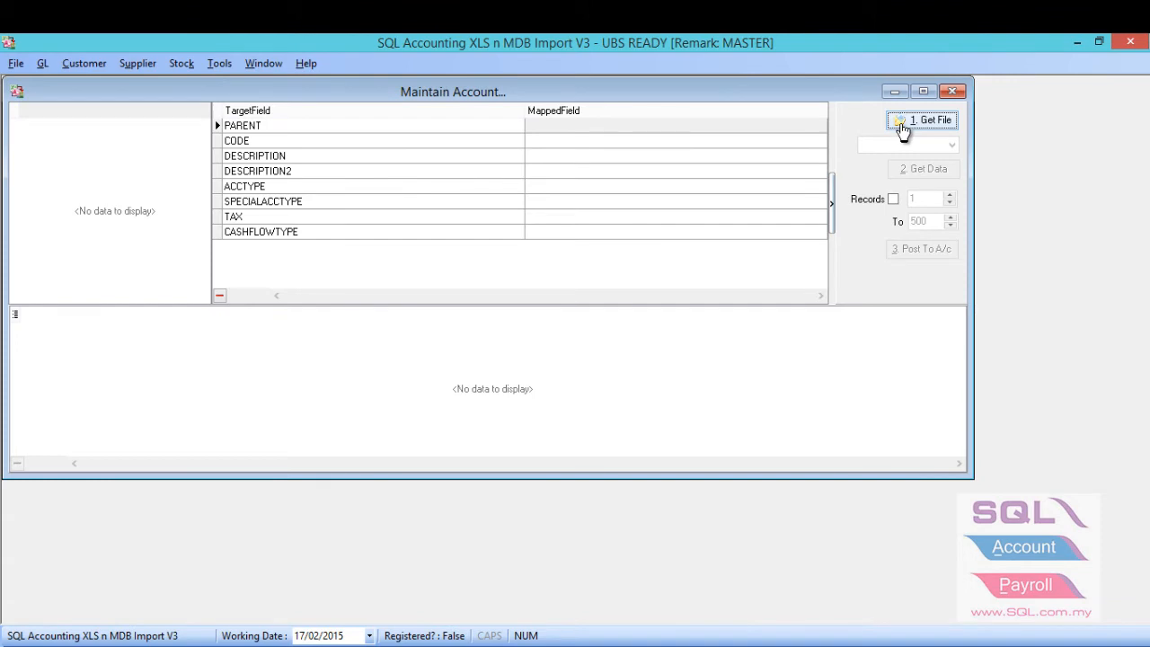
Browse with file type Microsoft Excel File and load the GL-import.xlsx workbook.
{"action": "left_click", "coordinate": [931, 118]}
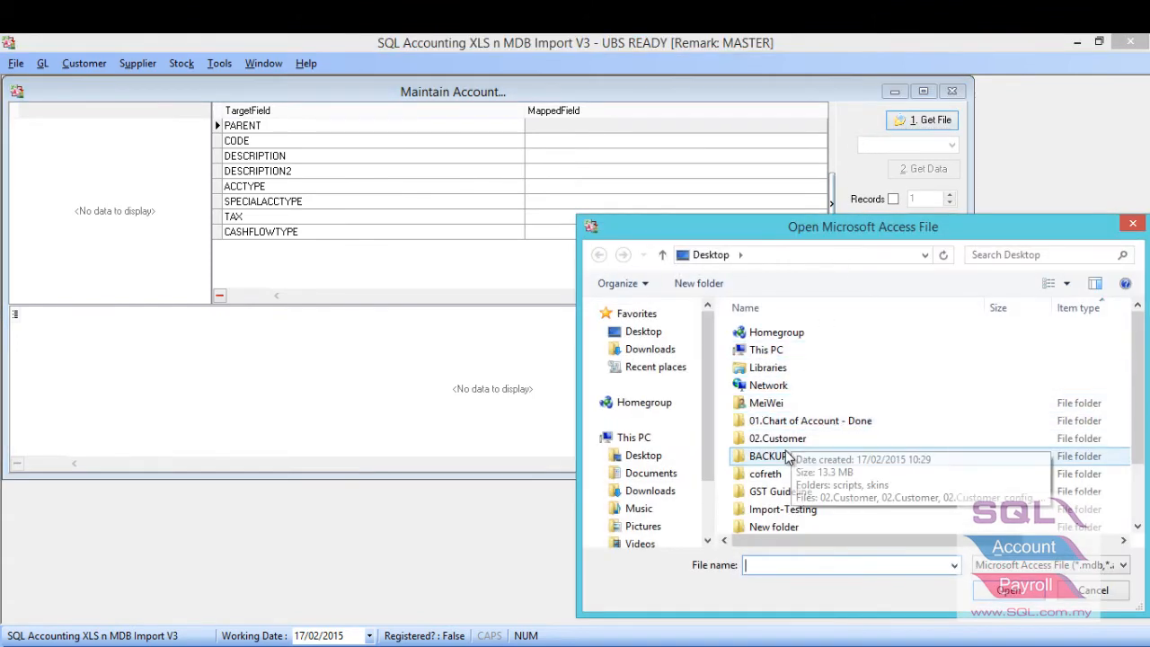
{"action": "double_click", "coordinate": [781, 510]}
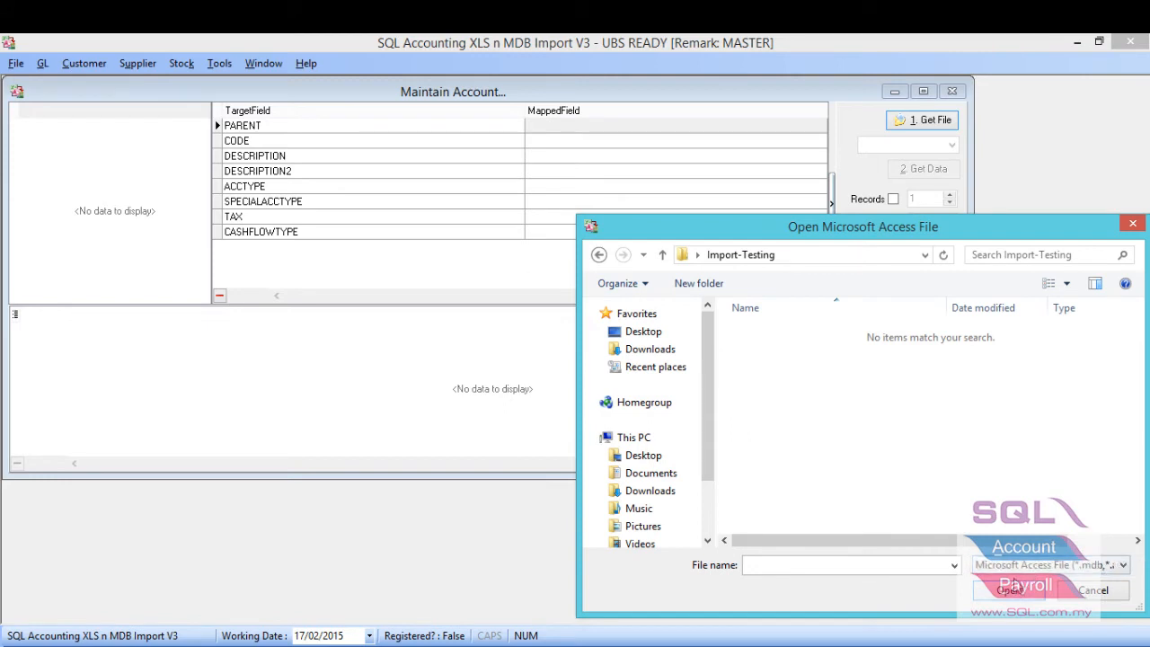
{"action": "left_click", "coordinate": [1121, 564]}
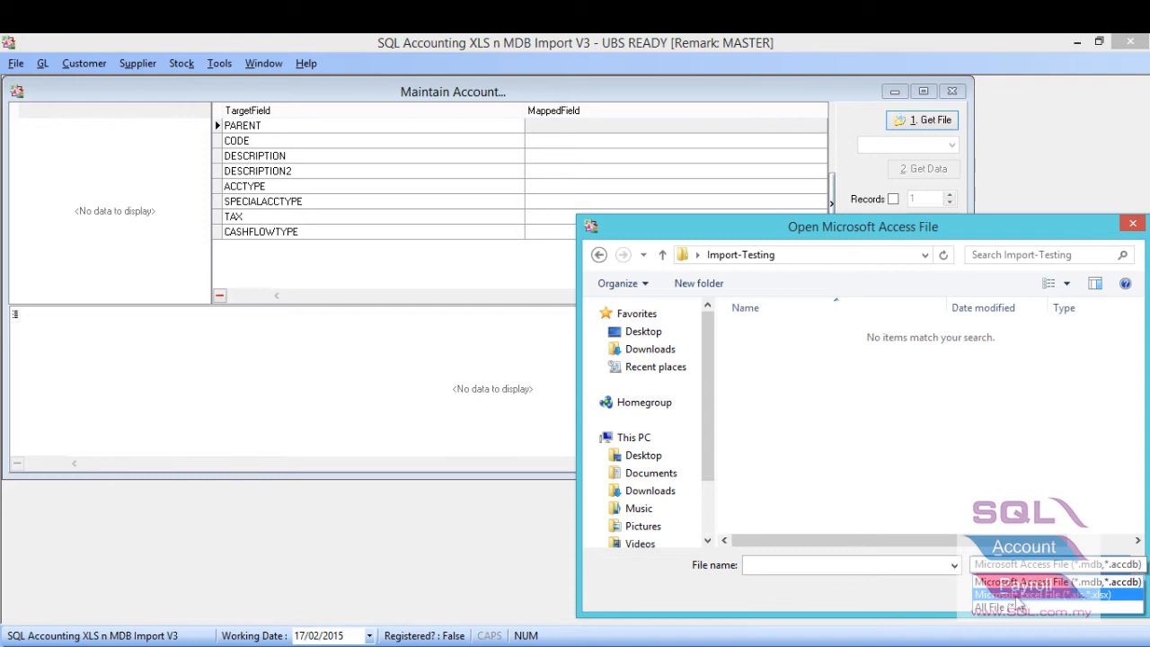
{"action": "left_click", "coordinate": [1042, 593]}
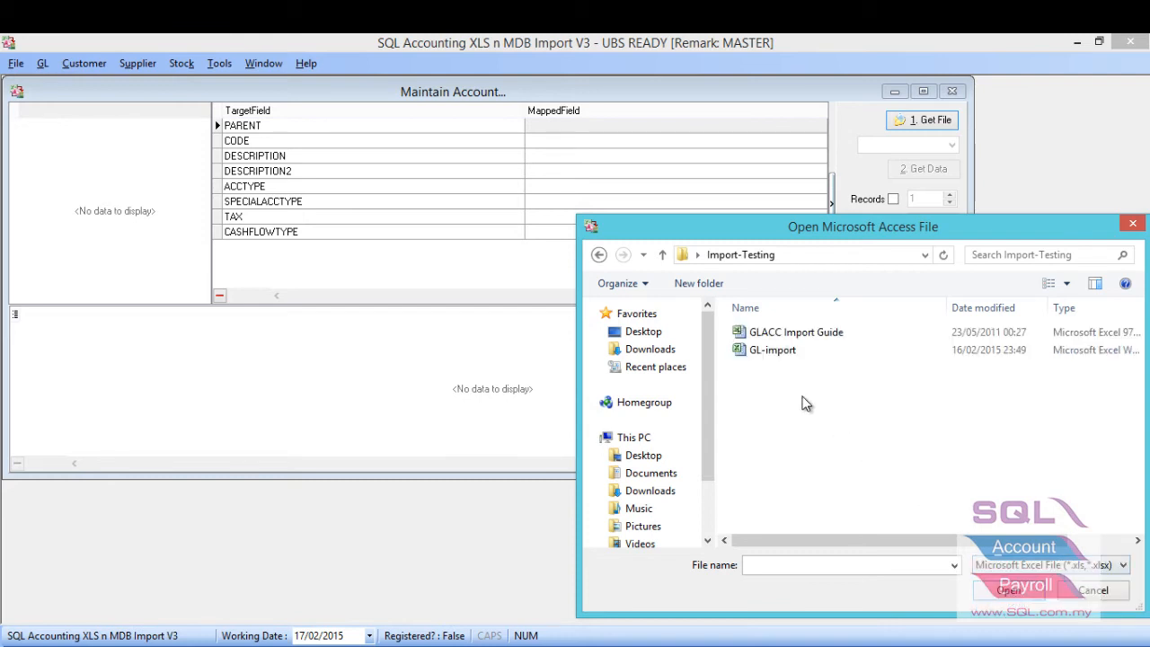
{"action": "double_click", "coordinate": [773, 348]}
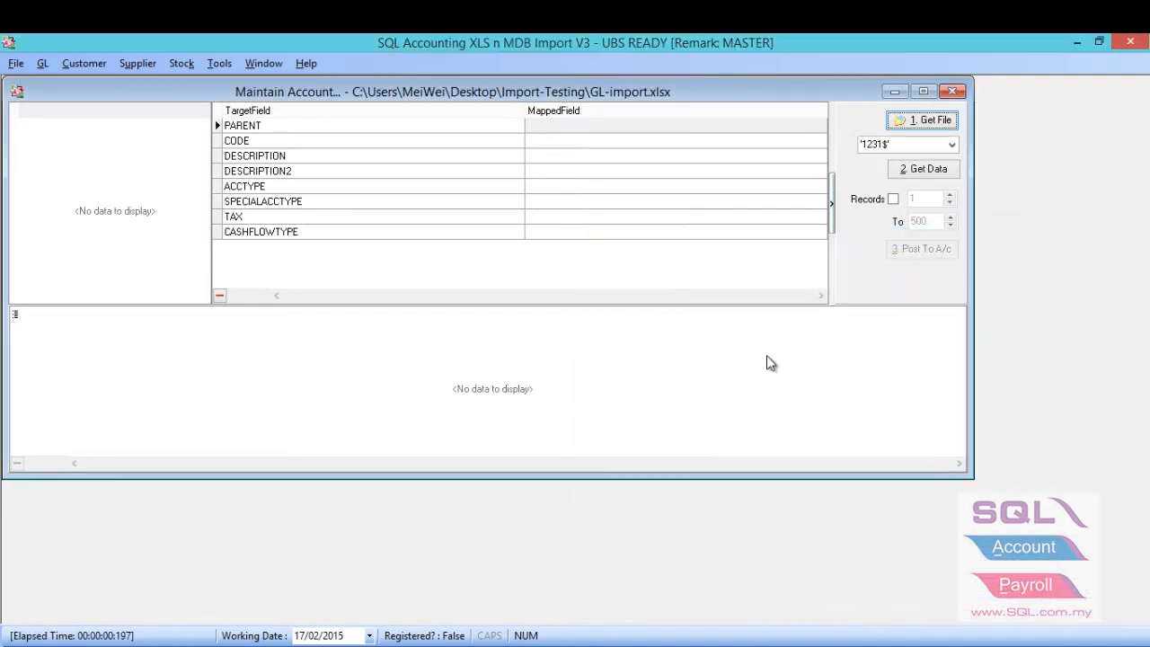
Choose COA$ as the source sheet for the account records.
{"action": "left_click", "coordinate": [951, 144]}
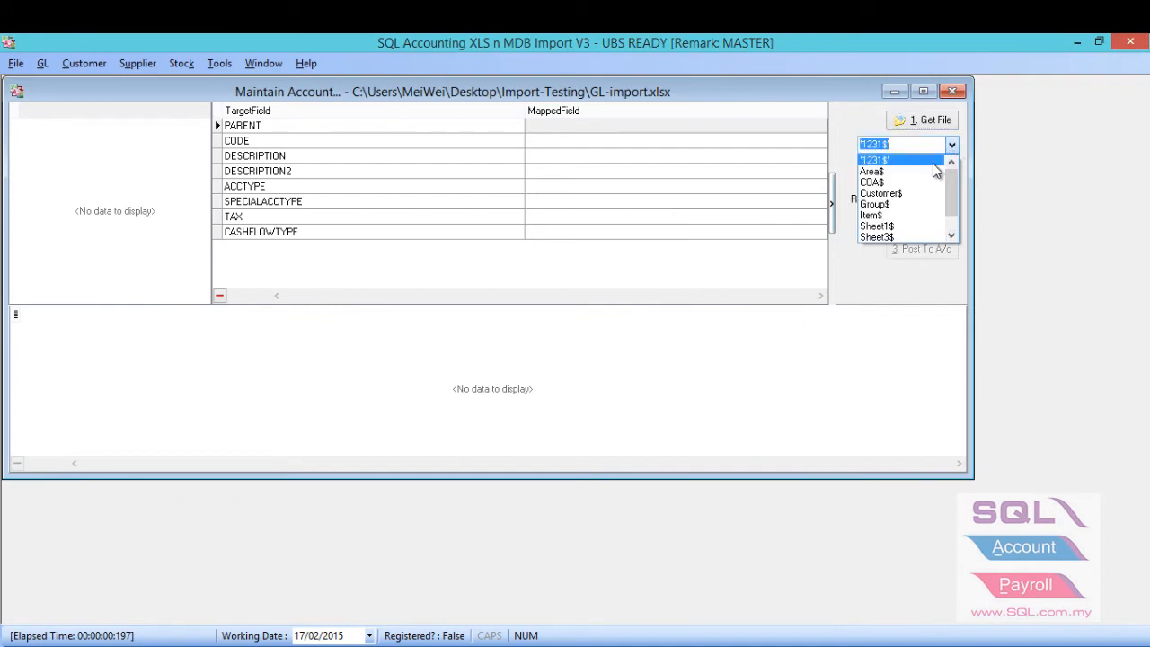
{"action": "left_click", "coordinate": [874, 181]}
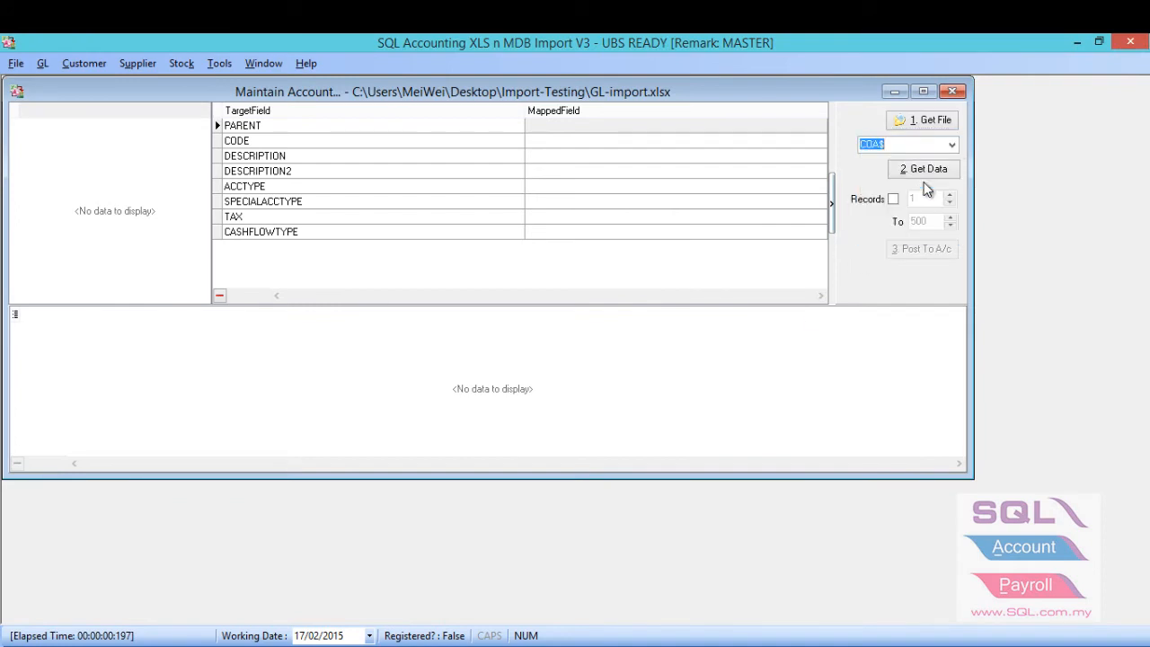
{"action": "left_click", "coordinate": [924, 169]}
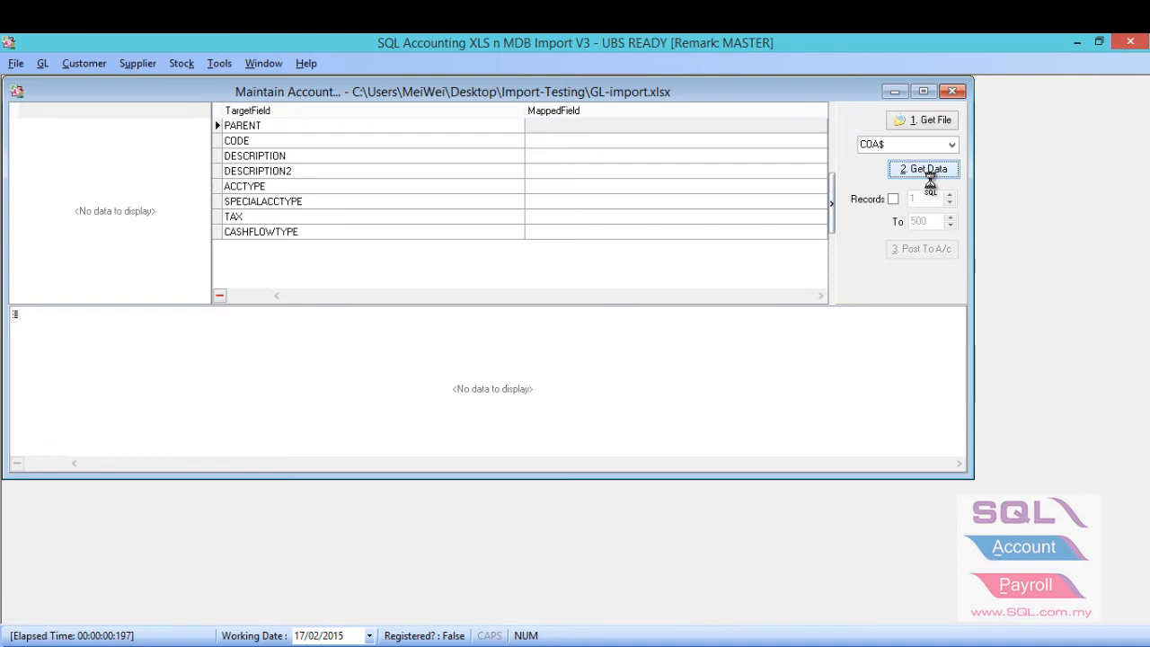
Get the 1718 COA$ records into the grid and map GL_Code to CODE.
{"action": "left_click", "coordinate": [924, 169]}
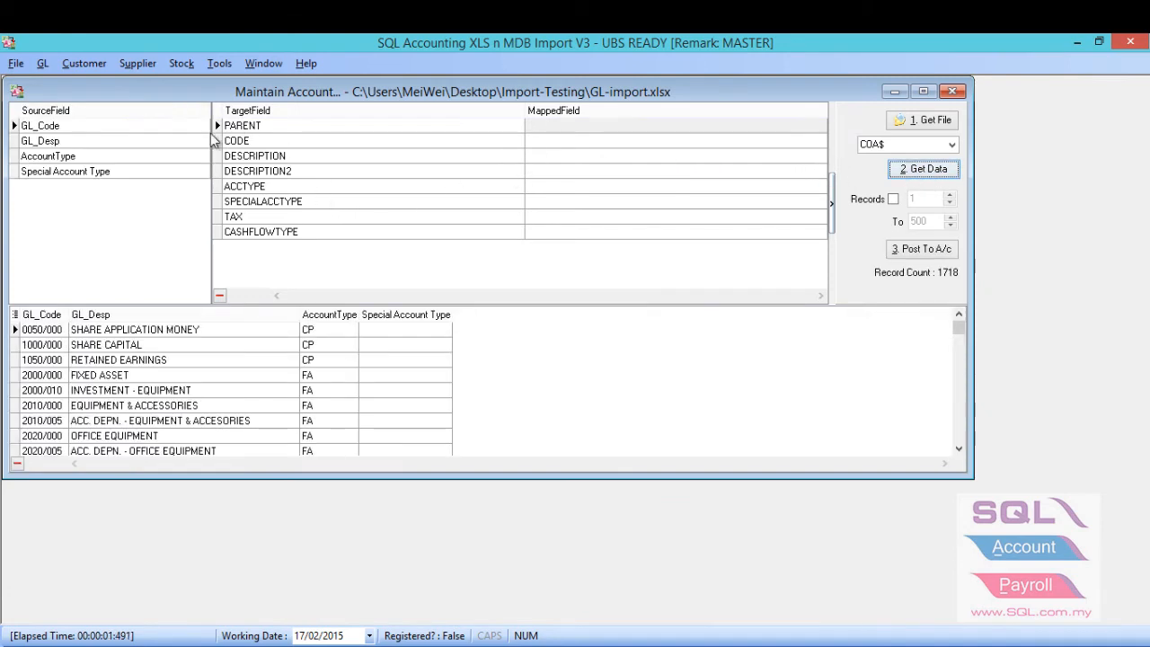
{"action": "left_click", "coordinate": [674, 126]}
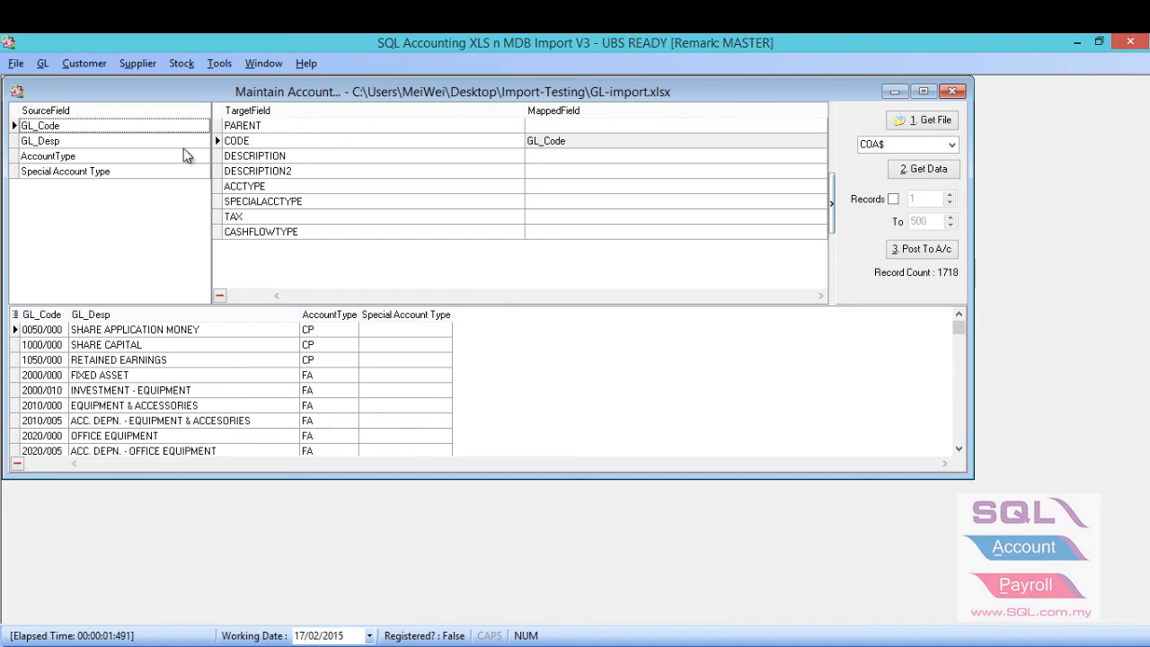
{"action": "mouse_move", "coordinate": [189, 171]}
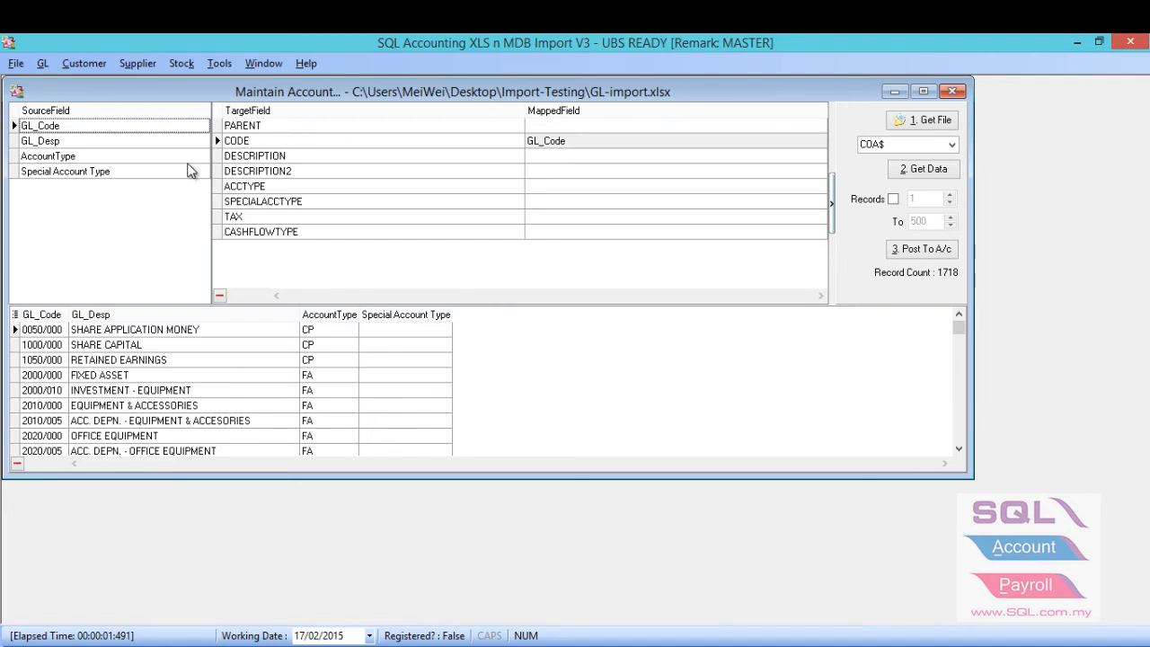
{"action": "mouse_move", "coordinate": [160, 147]}
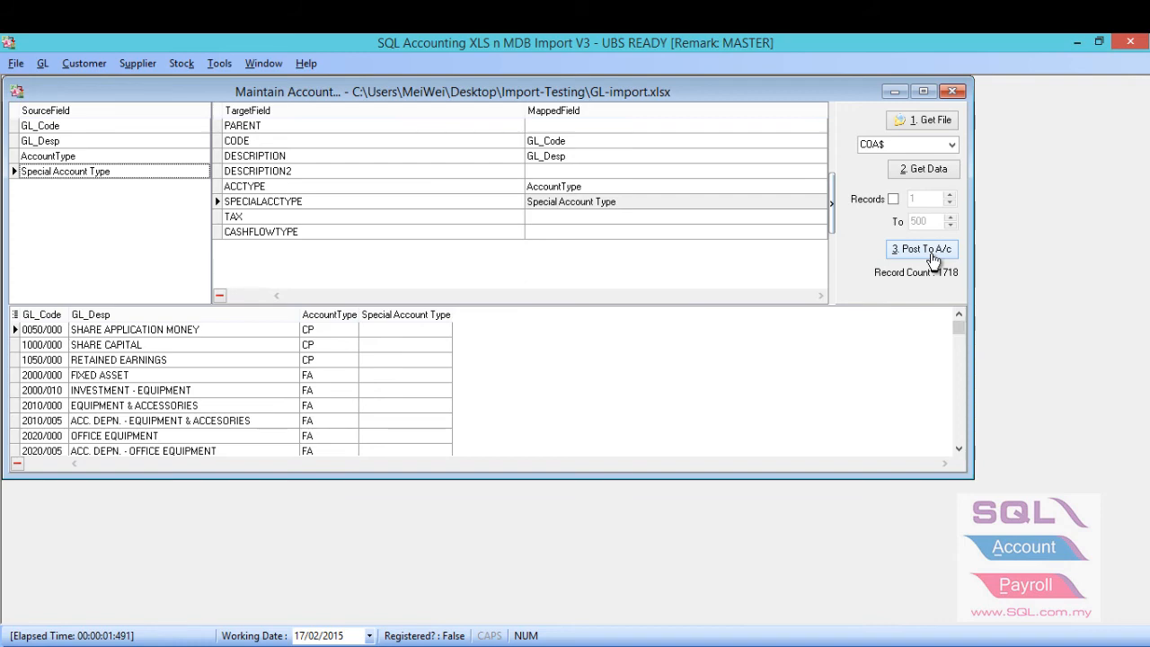
Post all 1718 accounts to the database via Post To A/c and acknowledge success.
{"action": "left_click", "coordinate": [920, 248]}
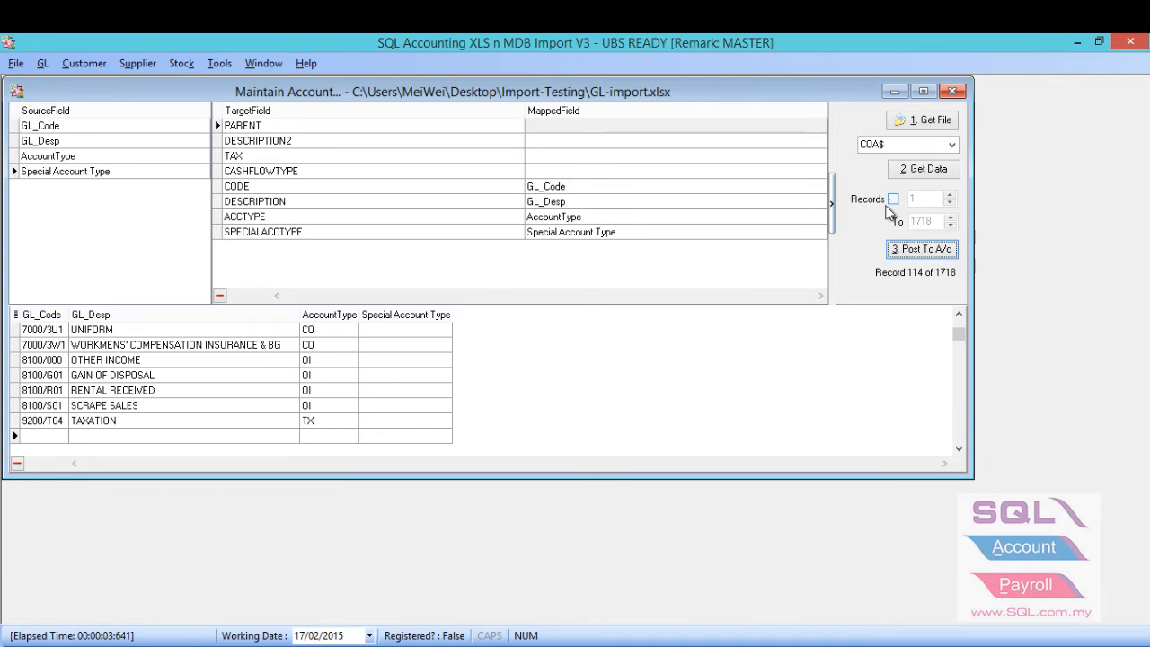
{"action": "left_click", "coordinate": [920, 248]}
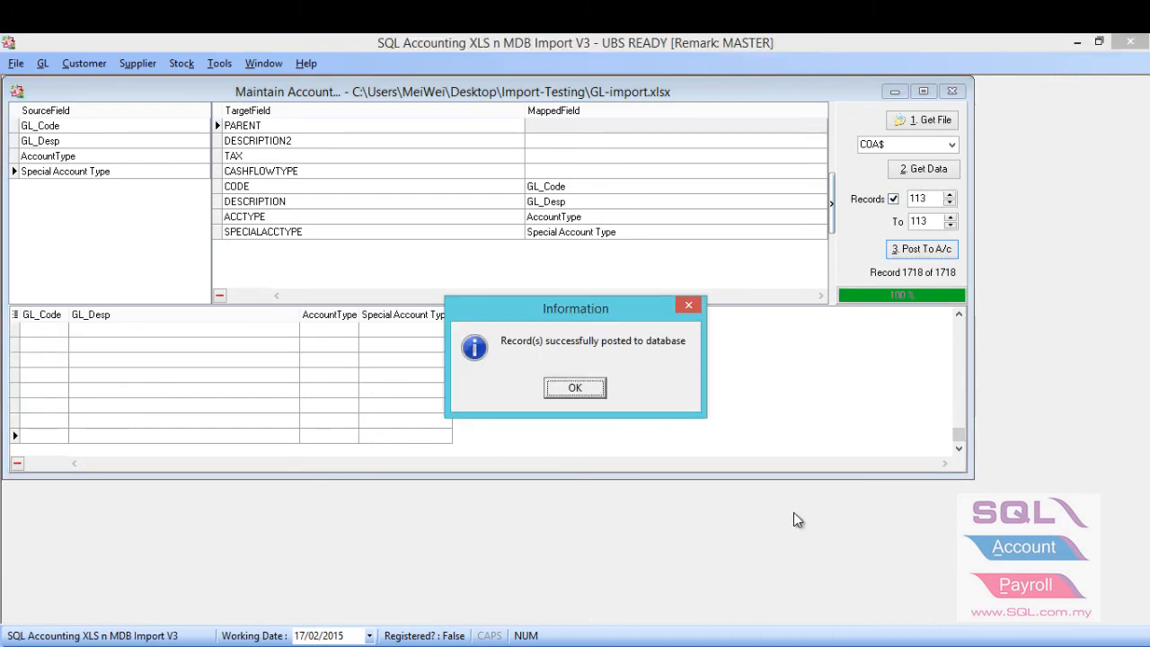
{"action": "mouse_move", "coordinate": [575, 428]}
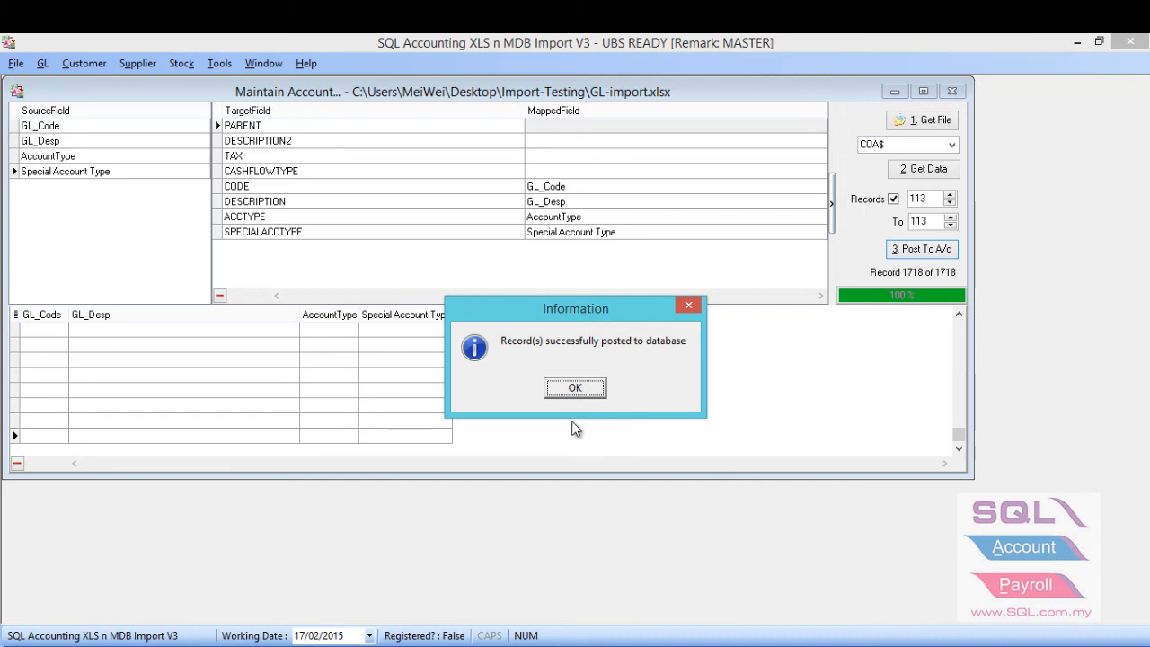
{"action": "mouse_move", "coordinate": [567, 394]}
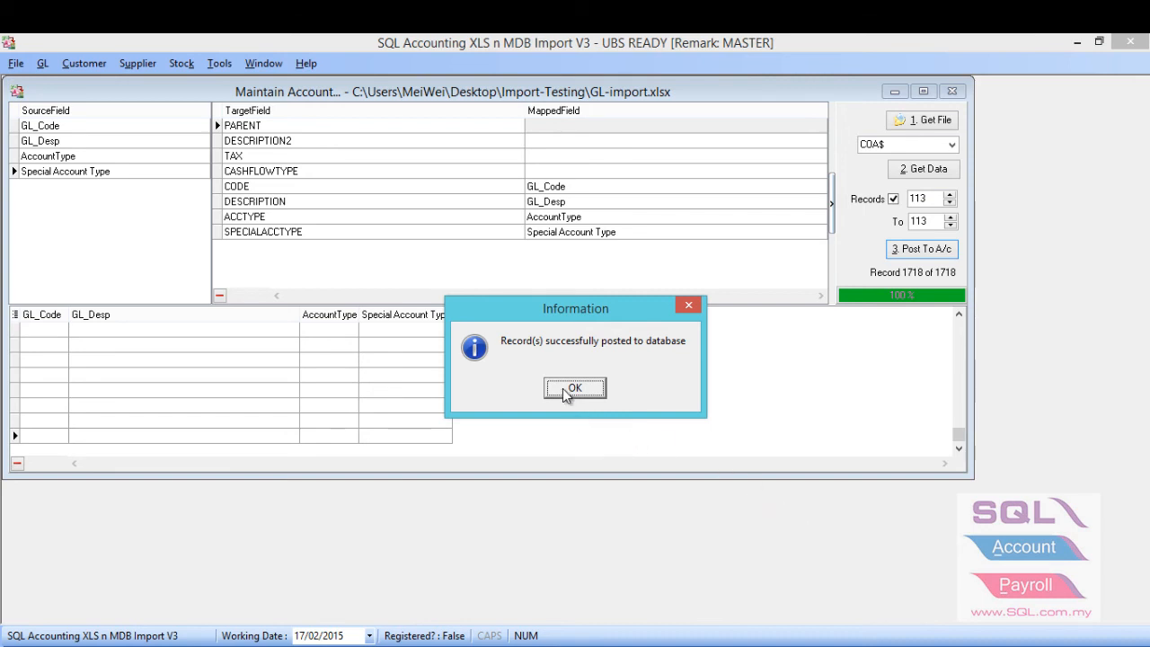
{"action": "left_click", "coordinate": [575, 388]}
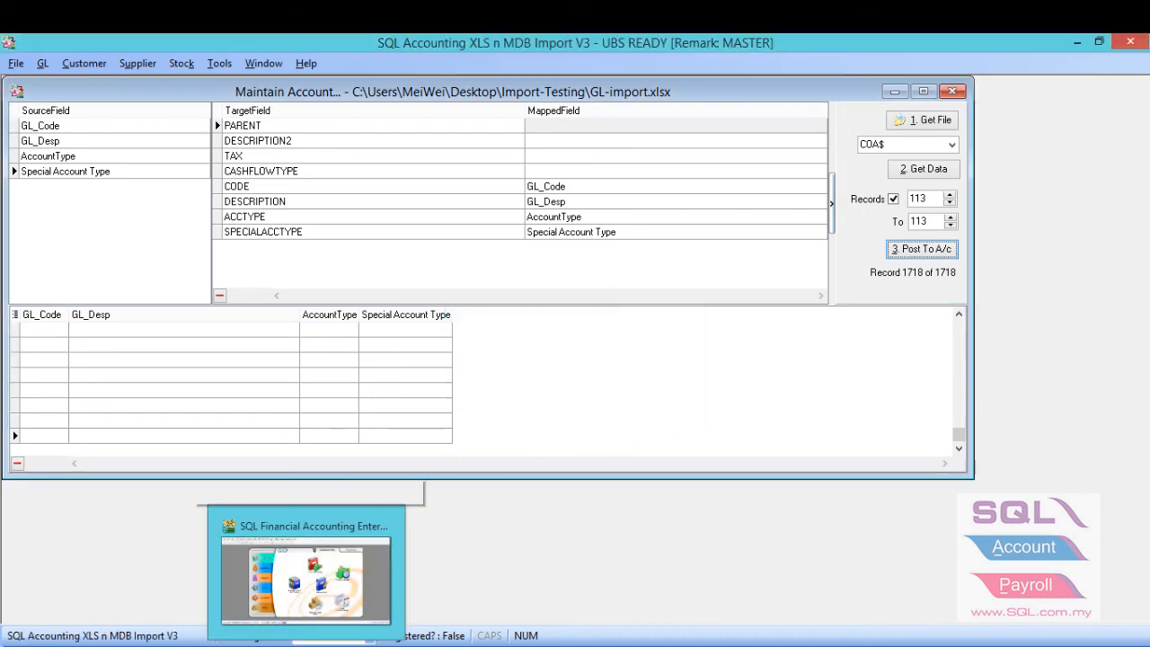
Scroll the Maintain Account list from fixed assets through taxation to verify the import.
{"action": "left_click", "coordinate": [305, 575]}
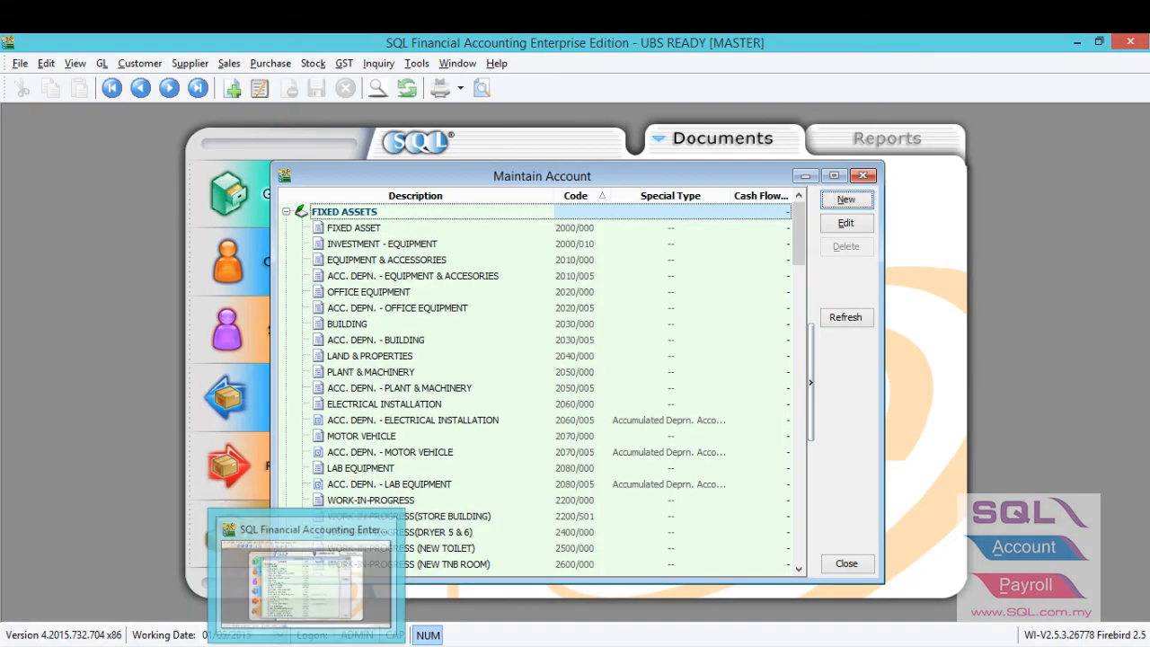
{"action": "left_click", "coordinate": [399, 388]}
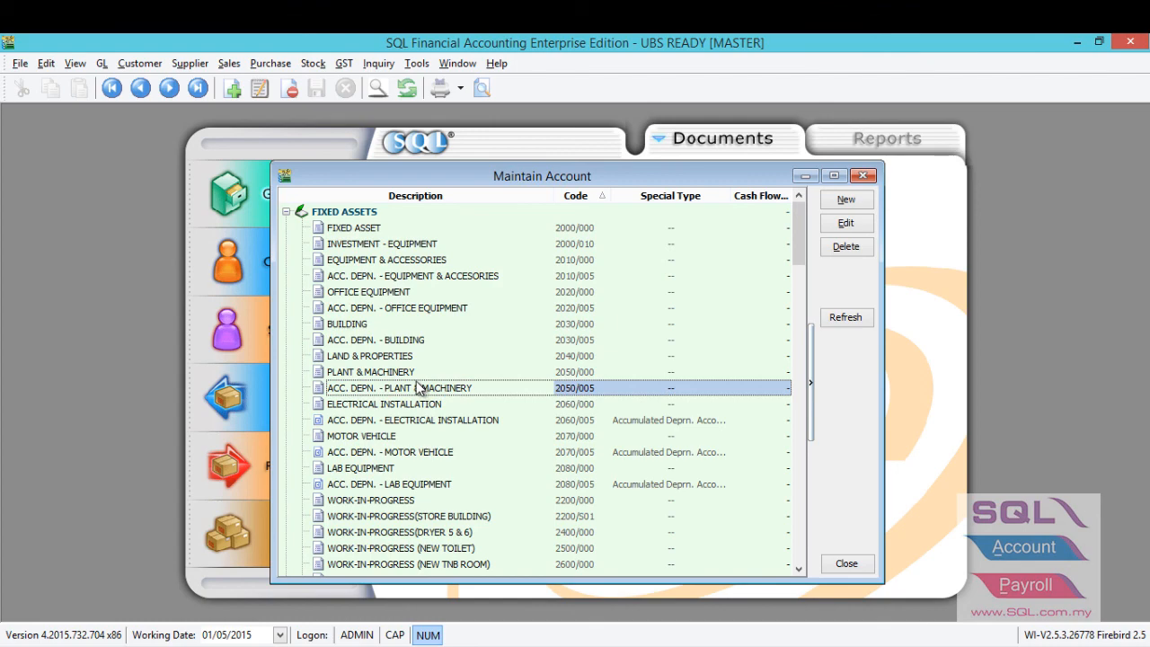
{"action": "scroll", "scroll_direction": "down", "scroll_amount": 3}
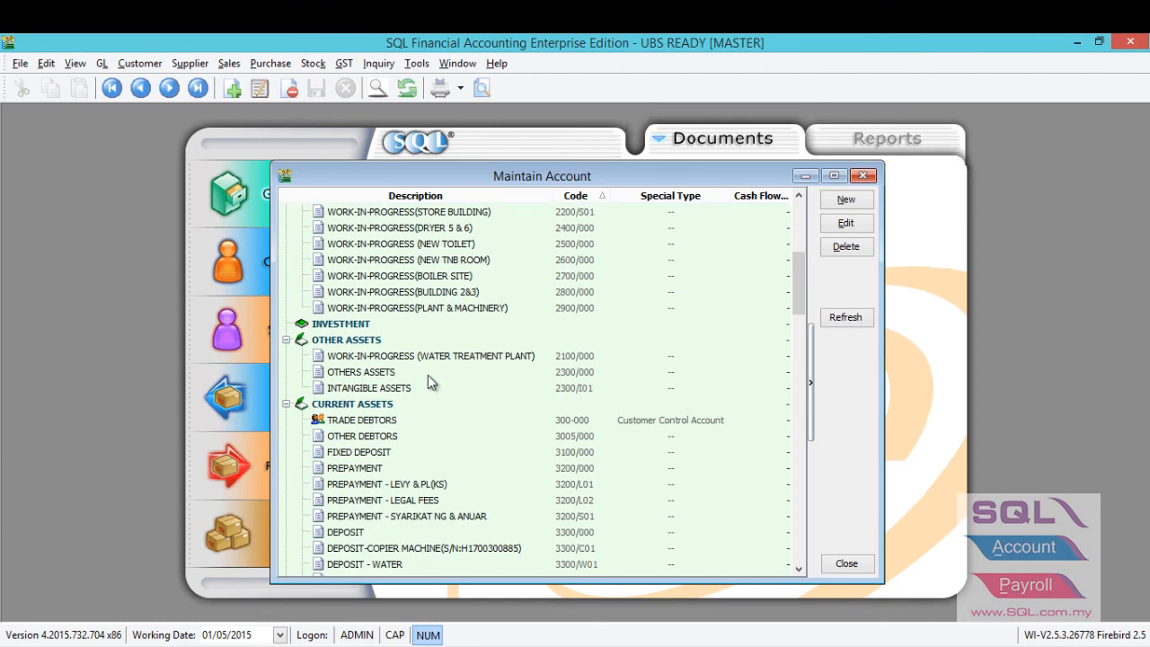
{"action": "scroll", "scroll_direction": "down", "scroll_amount": 3}
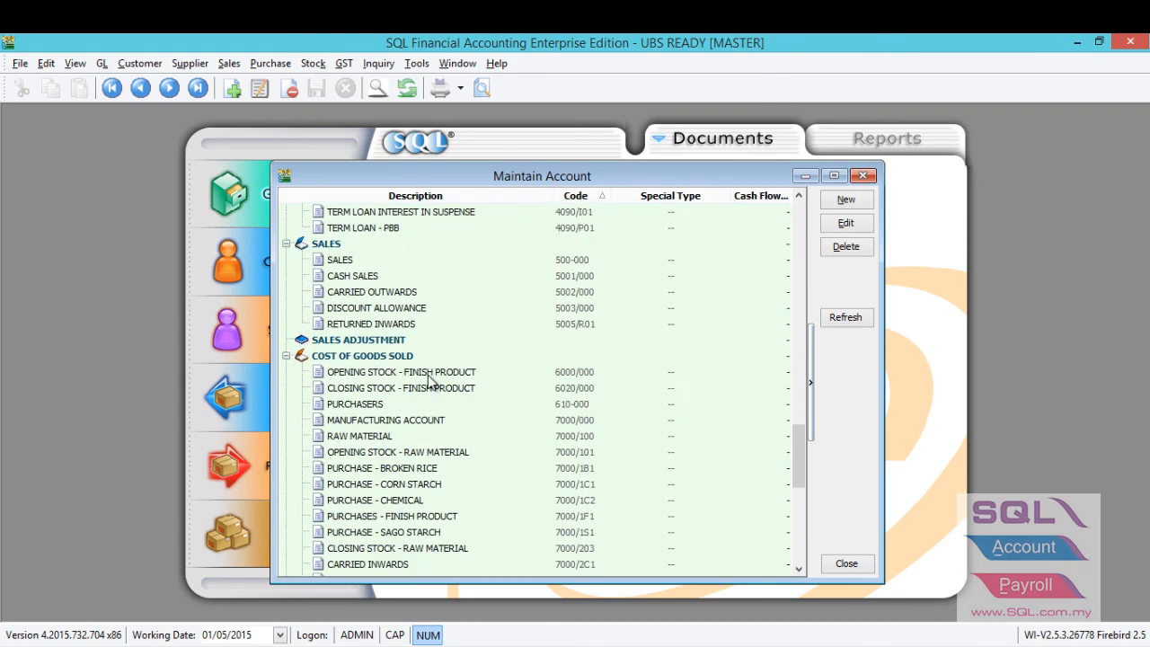
{"action": "scroll", "scroll_direction": "down", "scroll_amount": 3}
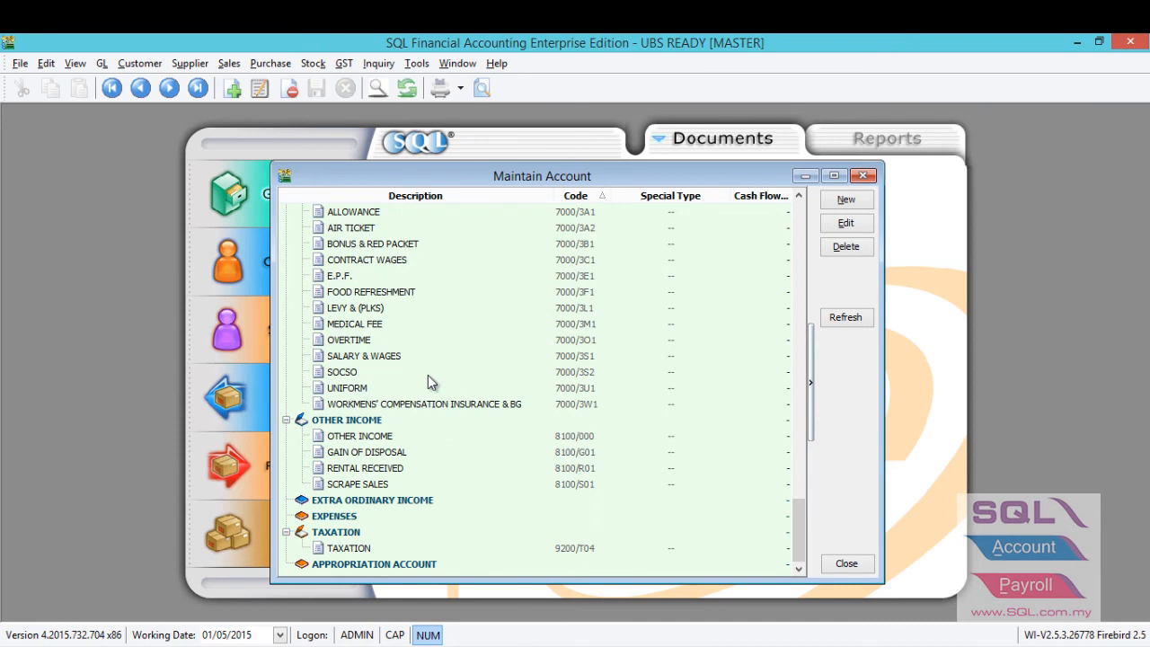